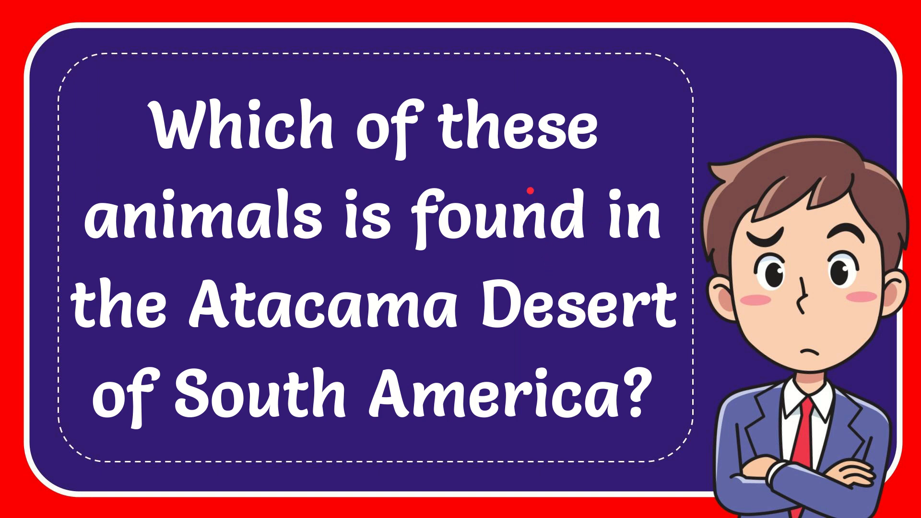
pyautogui.moveTo(490, 276)
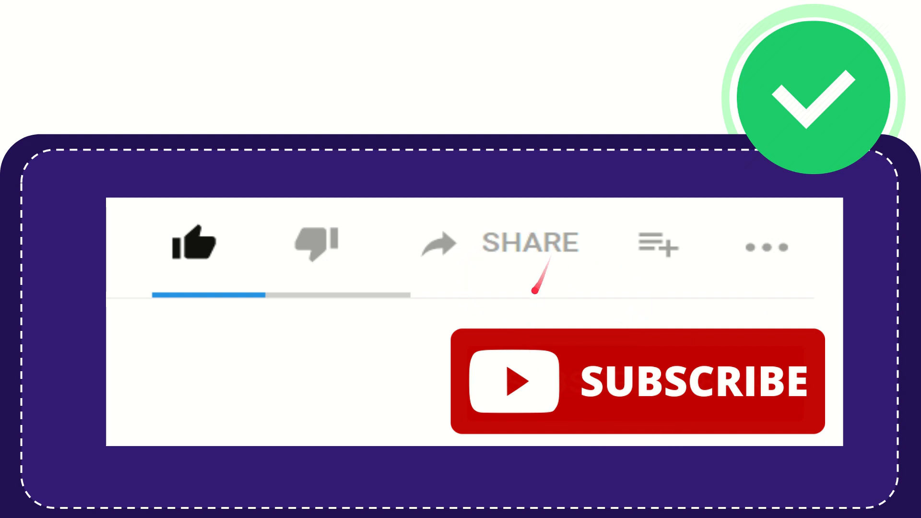
pyautogui.moveTo(534, 292)
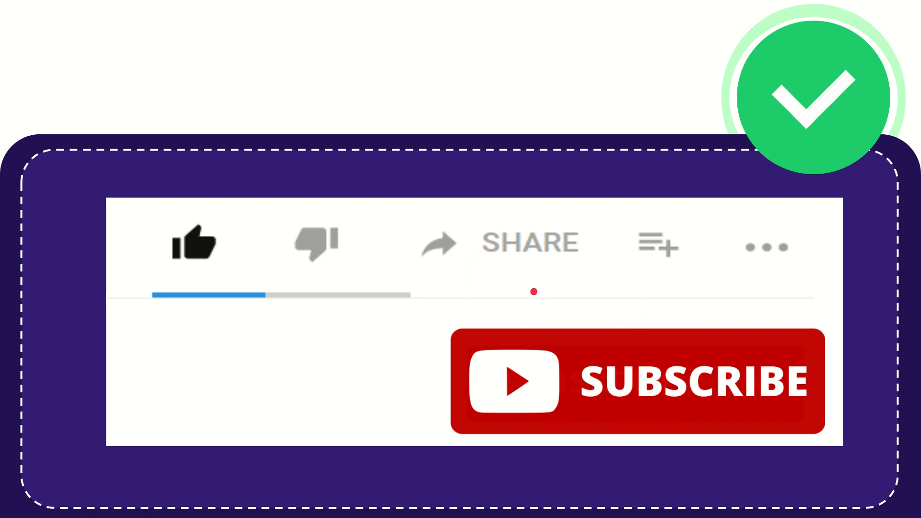